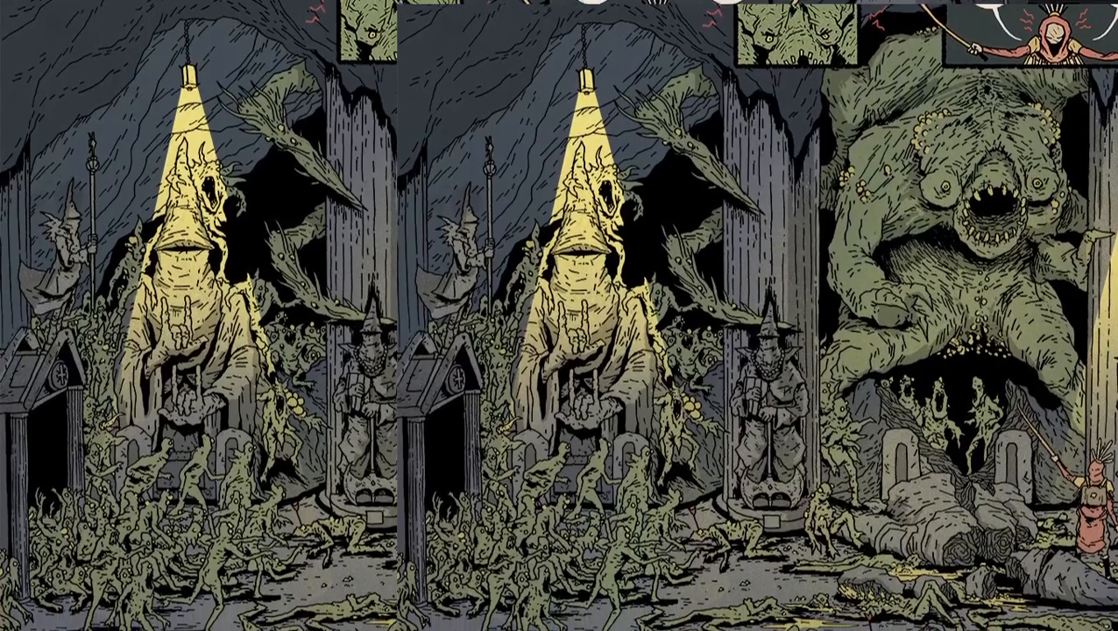
pyautogui.scroll(-3)
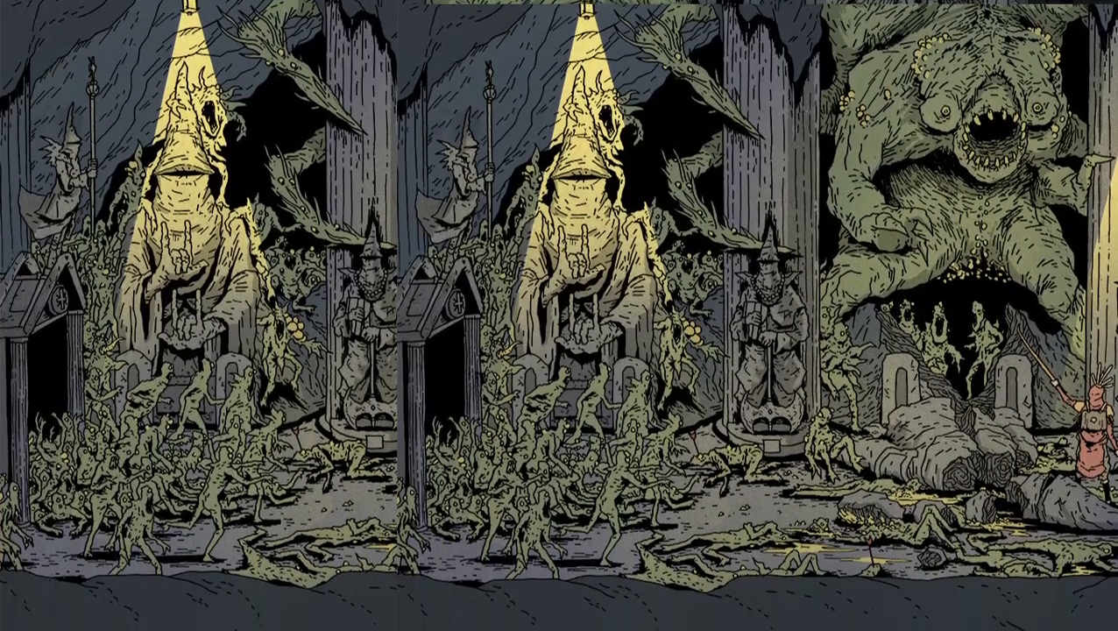
pyautogui.scroll(-3)
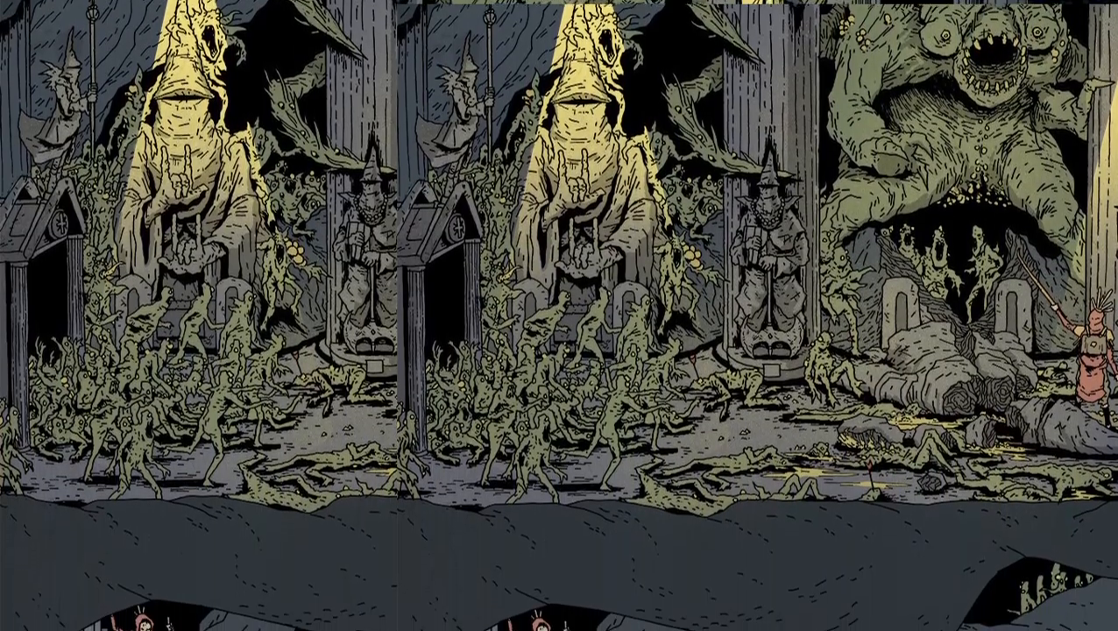
pyautogui.scroll(-3)
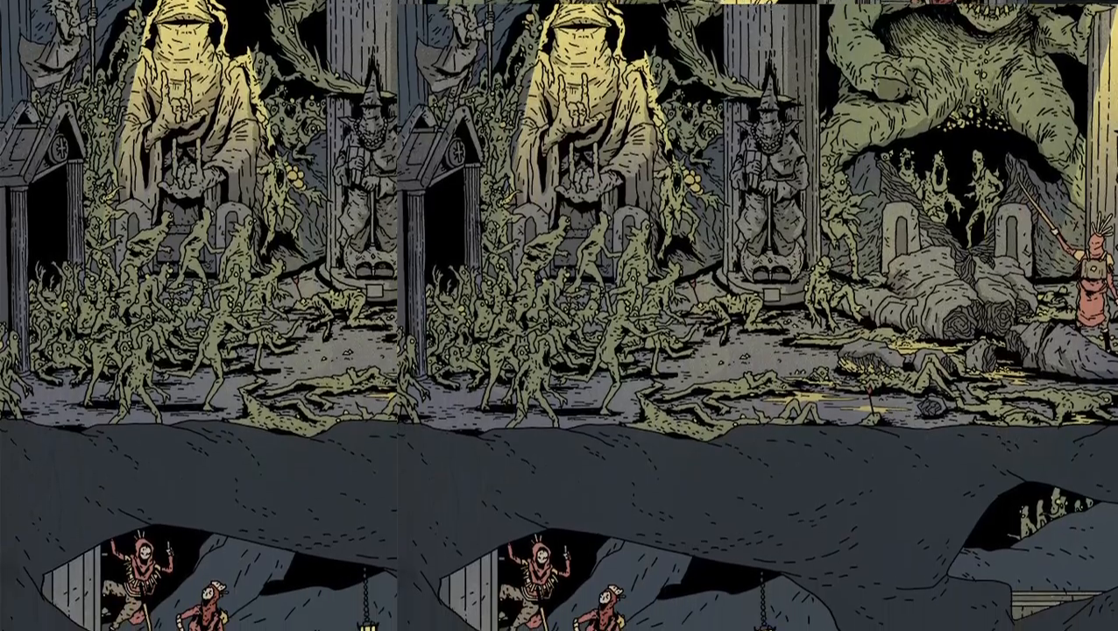
pyautogui.scroll(-3)
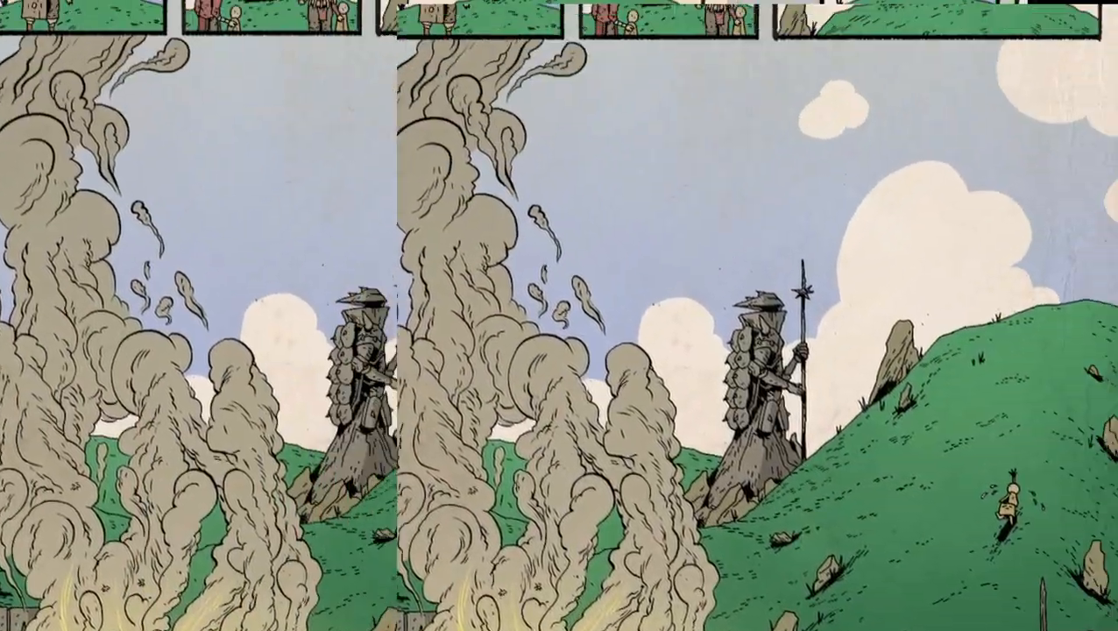
pyautogui.scroll(-3)
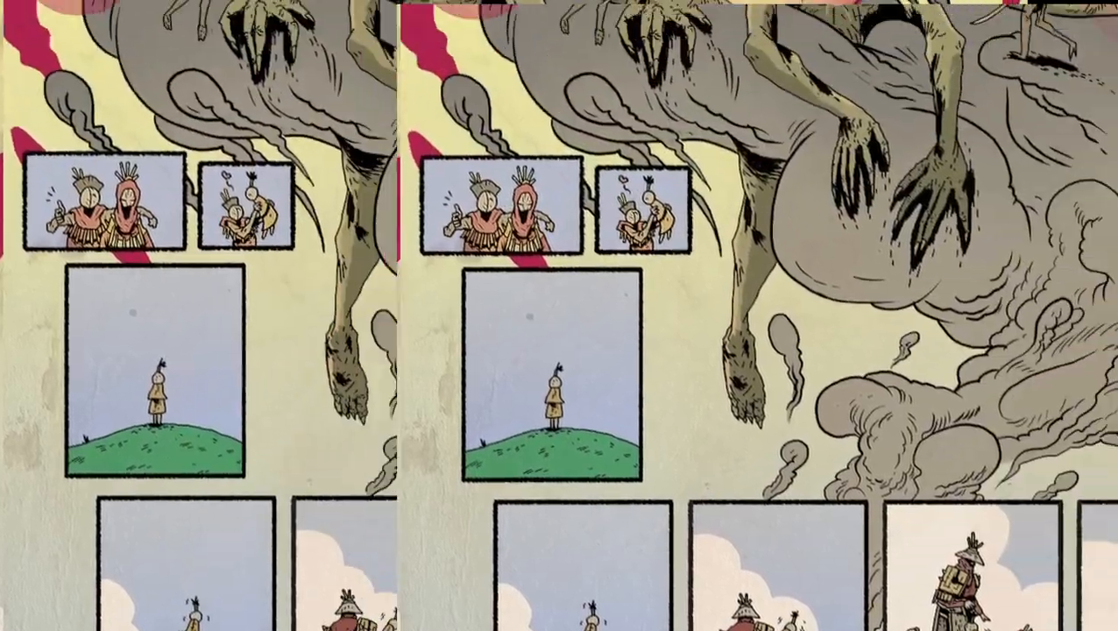